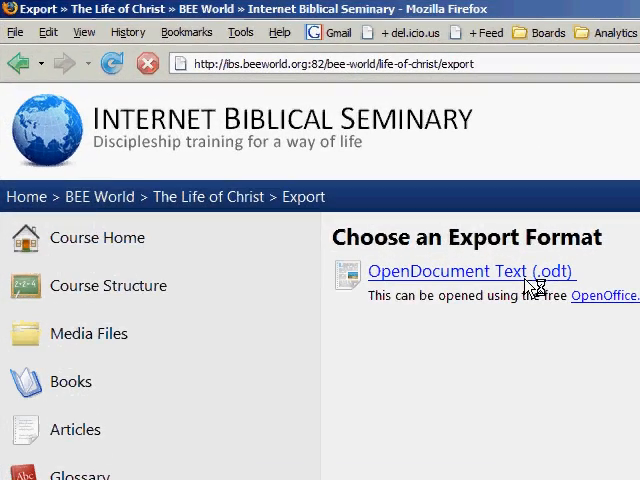
Export the Life of Christ course as an .odt file and open it in OpenOffice Writer
left_click(468, 271)
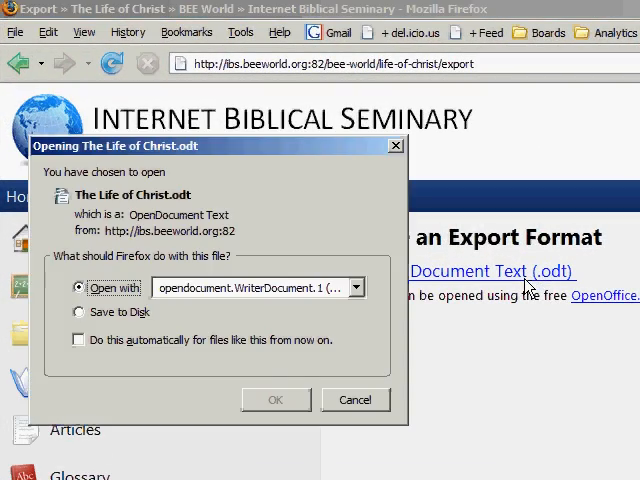
left_click(275, 399)
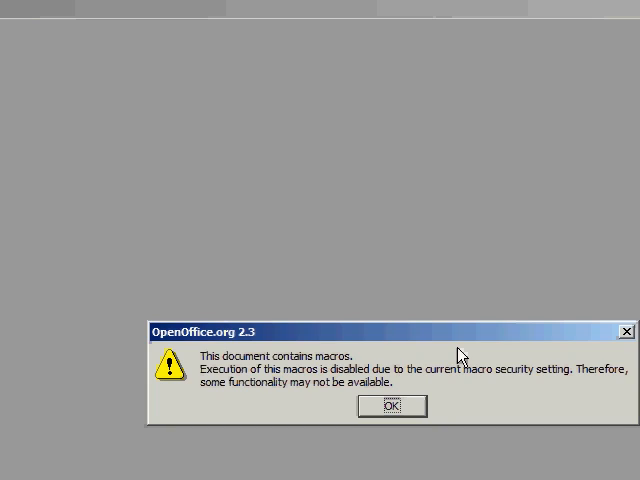
mouse_move(402, 407)
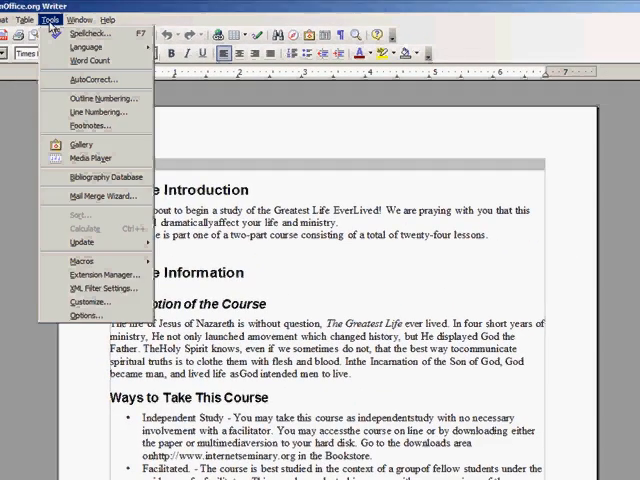
Show the OpenOffice.org Security page in Tools > Options
left_click(83, 314)
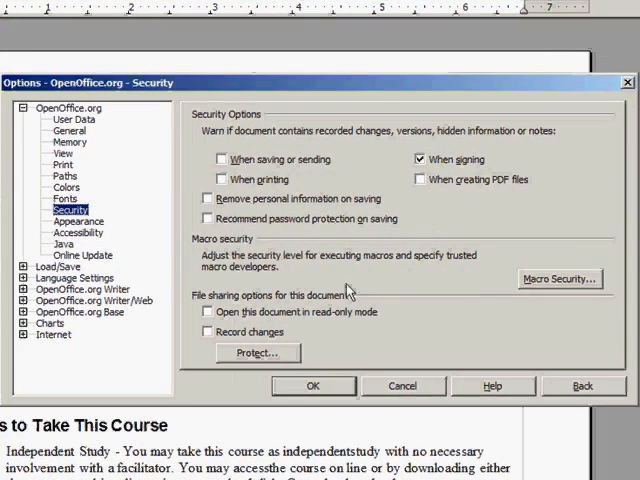
Choose the Medium macro security level and confirm both the Macro Security and Options dialogs
left_click(559, 279)
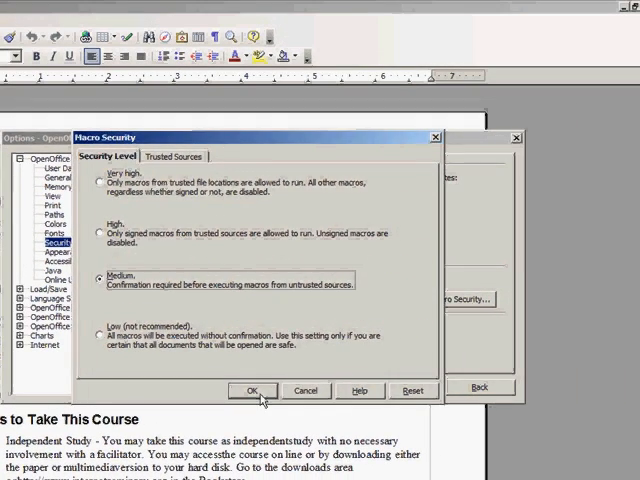
left_click(252, 390)
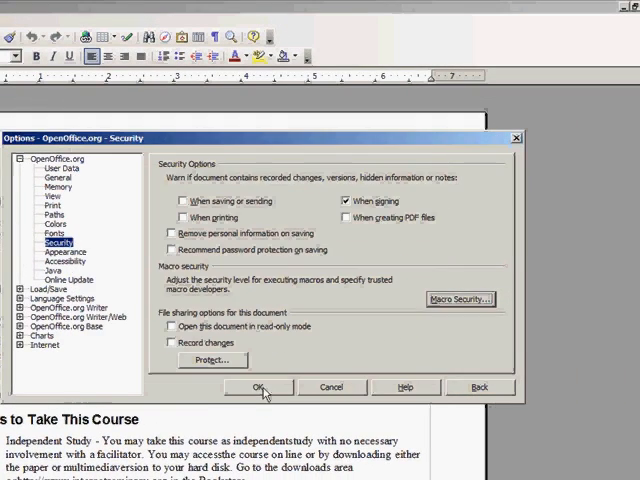
left_click(258, 387)
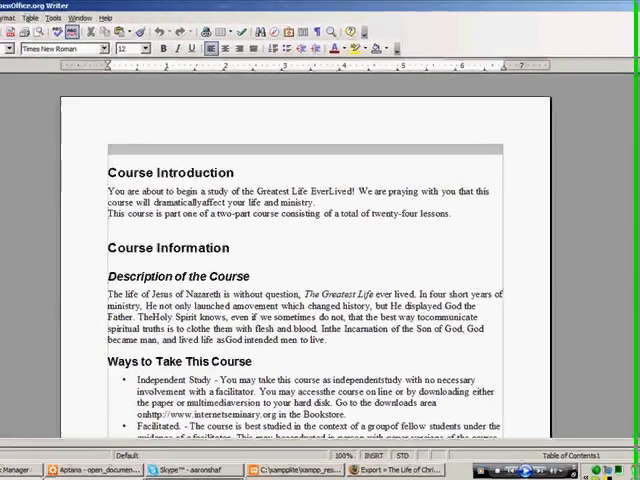